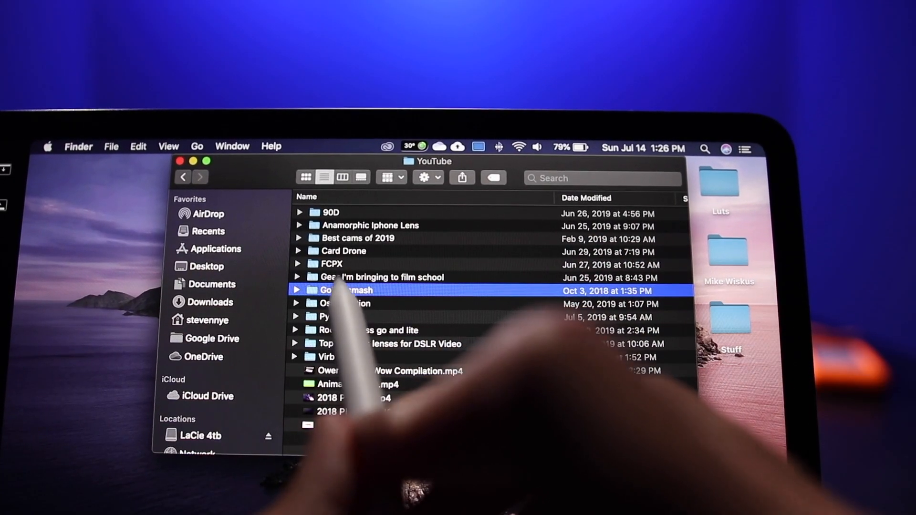
# Step: Open the GoPro smash folder from the Finder list to show its JPEG photos
pyautogui.doubleClick(345, 290)
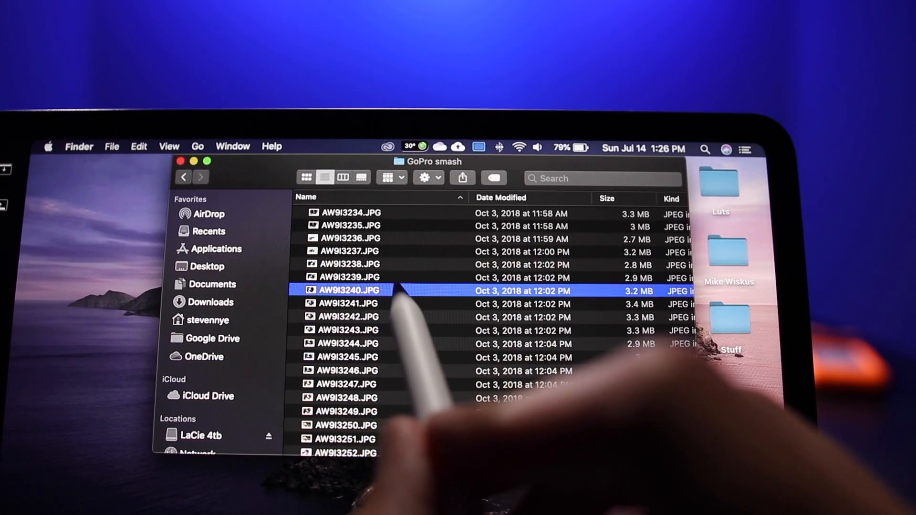
pyautogui.doubleClick(347, 289)
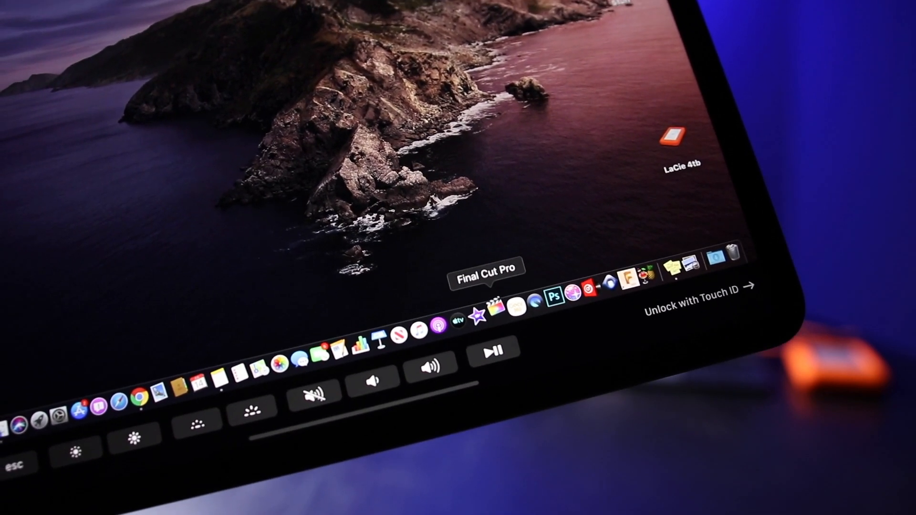
# Step: Launch Final Cut Pro from the Dock, opening the Insta intro project
pyautogui.click(497, 303)
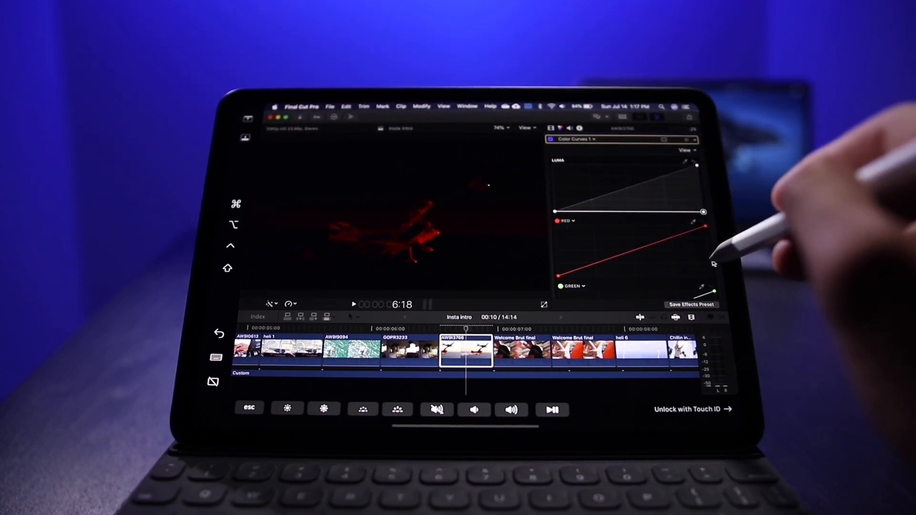
# Step: Bend the airplane clip's red and luma curves, then view AW9I3237.JPG in Preview
pyautogui.moveTo(704, 226); pyautogui.dragTo(582, 211)
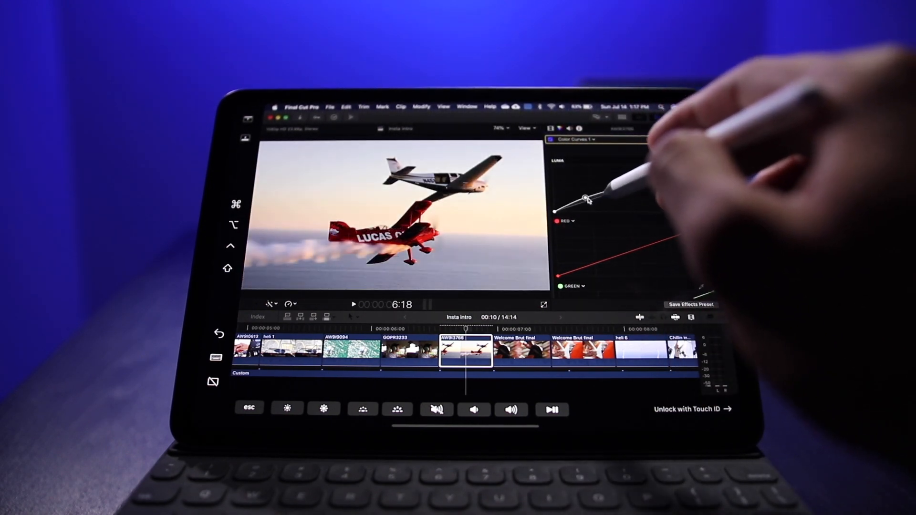
pyautogui.moveTo(588, 197); pyautogui.dragTo(630, 193)
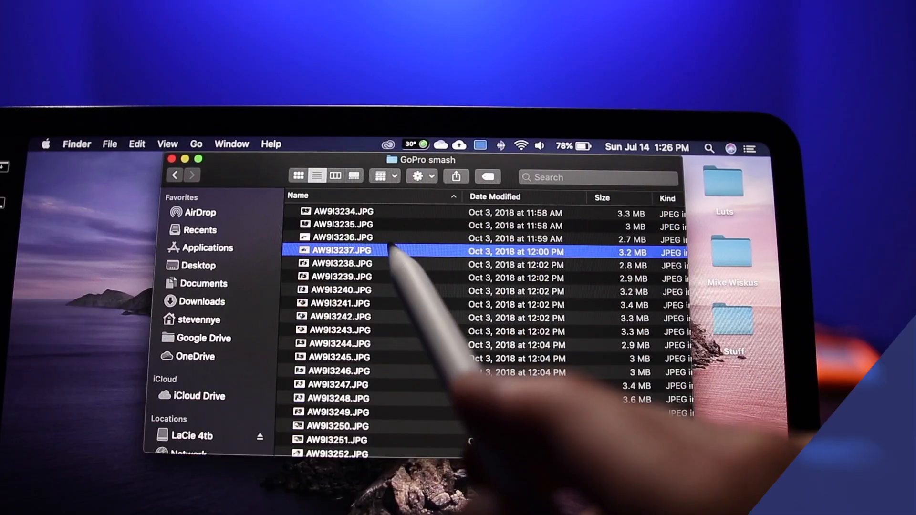
pyautogui.doubleClick(341, 250)
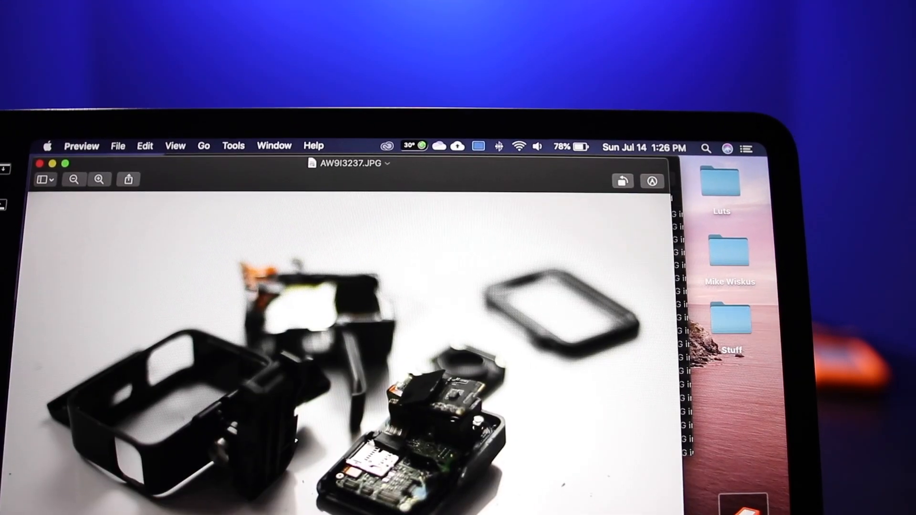